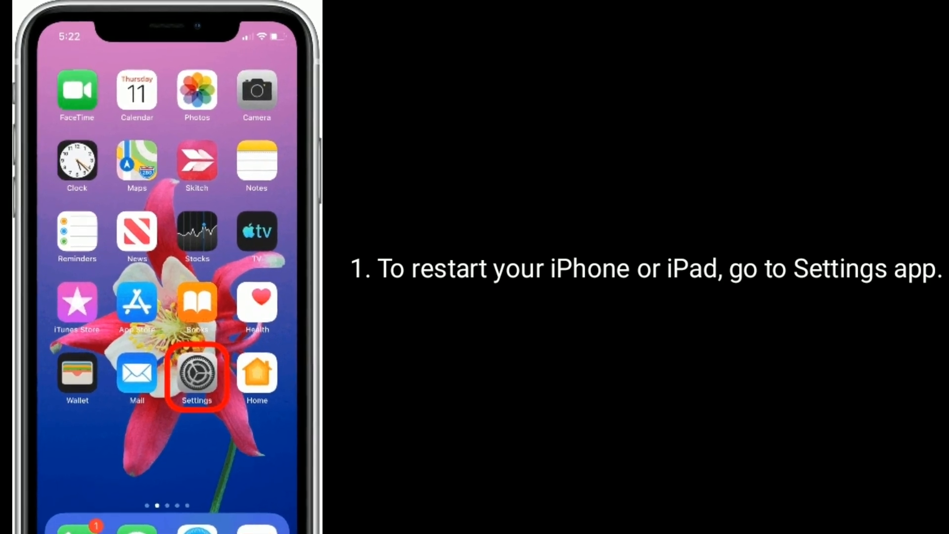
Launch Settings from the iPhone home screen to begin the restart steps.
left_click(196, 375)
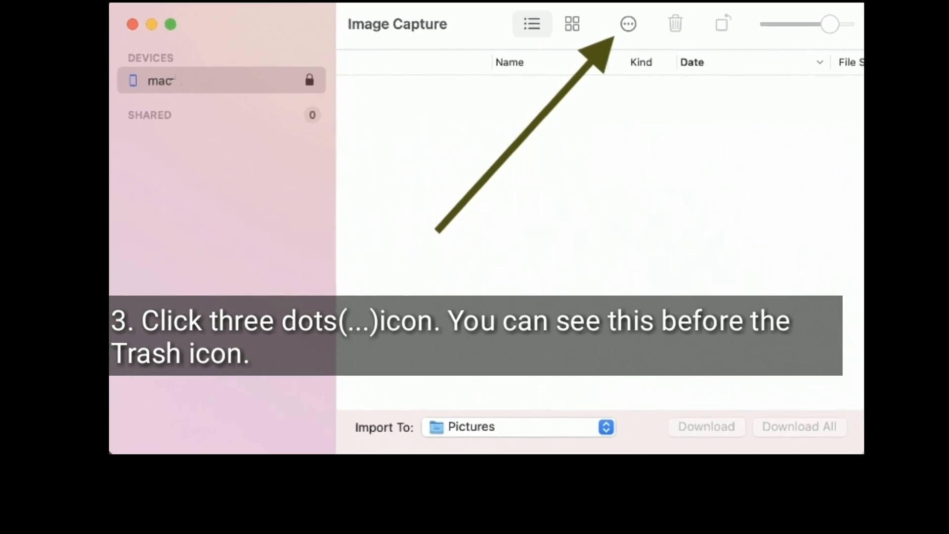
Open the three-dots menu beside the Trash icon in Image Capture's toolbar.
left_click(627, 25)
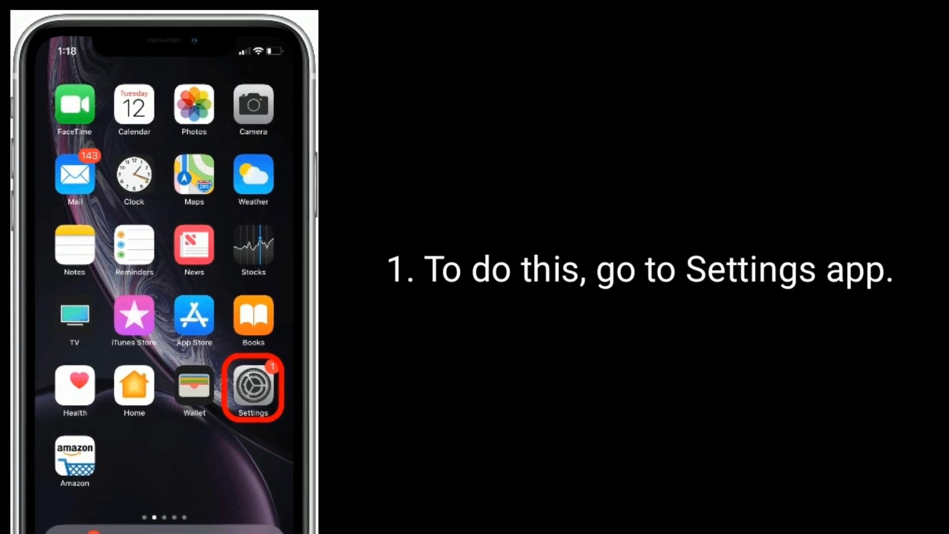
In Settings > General > Reset, choose Reset Location & Privacy.
left_click(253, 385)
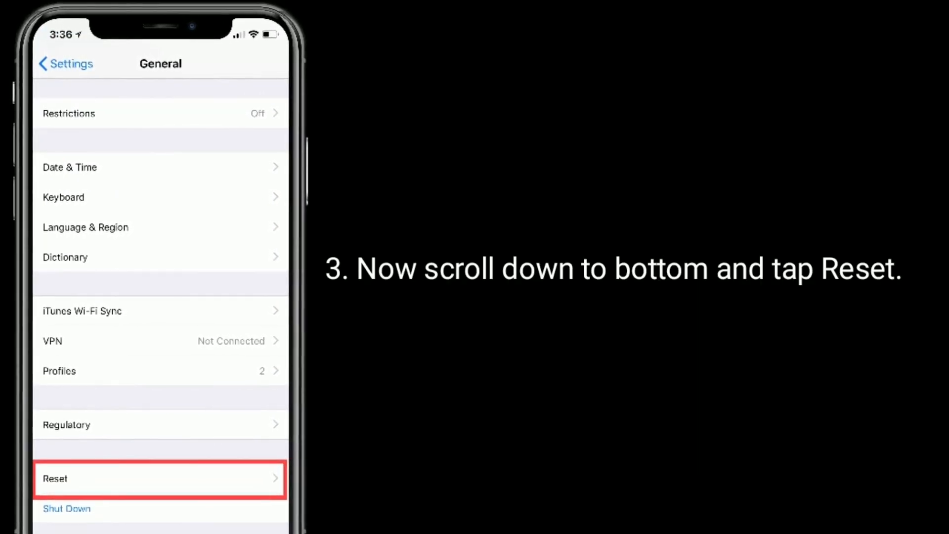
left_click(160, 477)
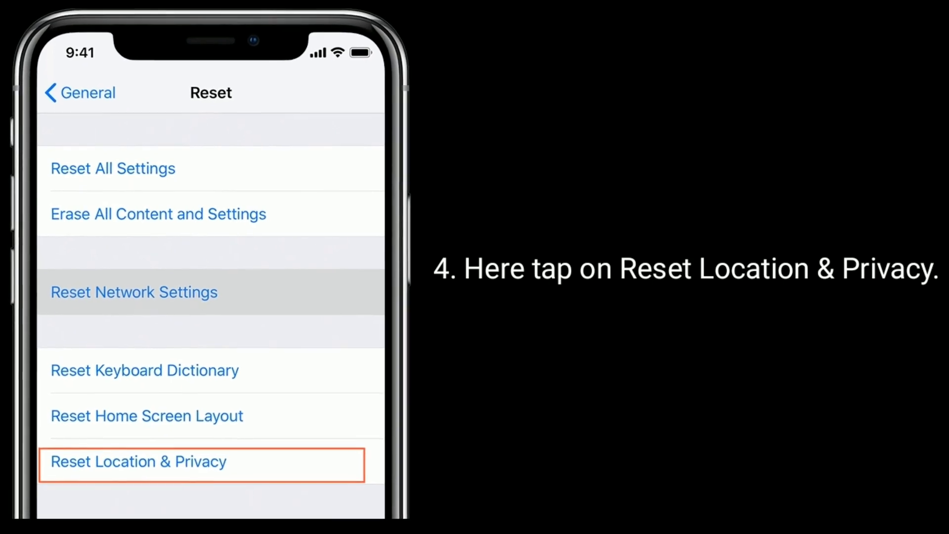
left_click(137, 461)
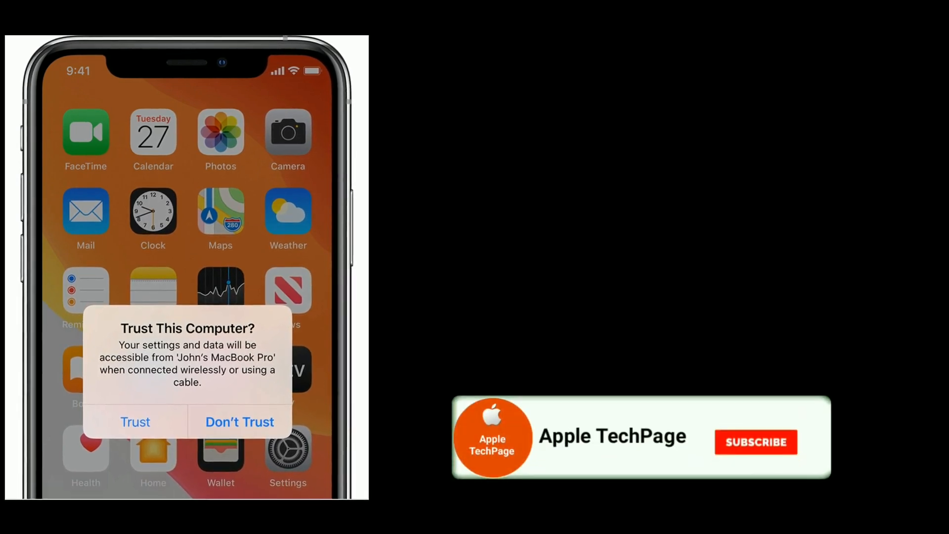
Respond to the Trust This Computer alert after reconnecting to the Mac.
left_click(755, 442)
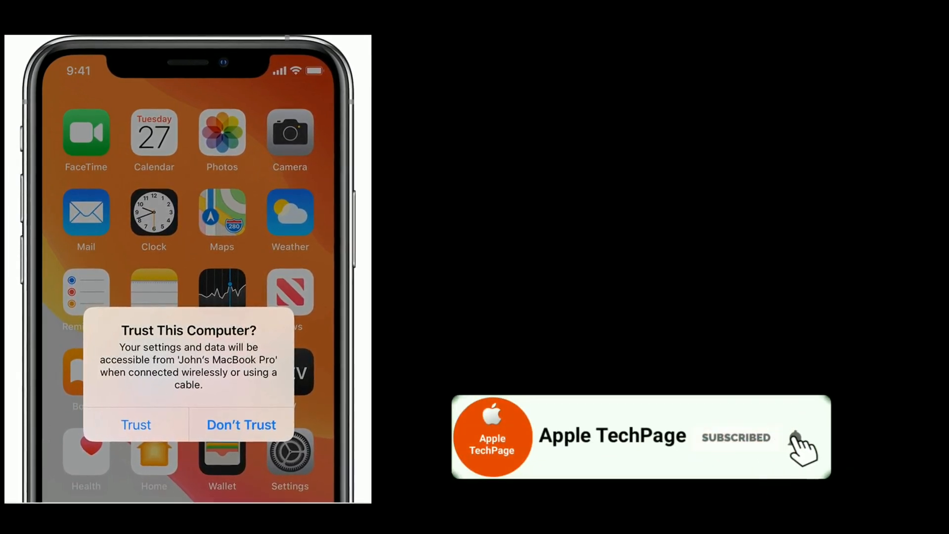